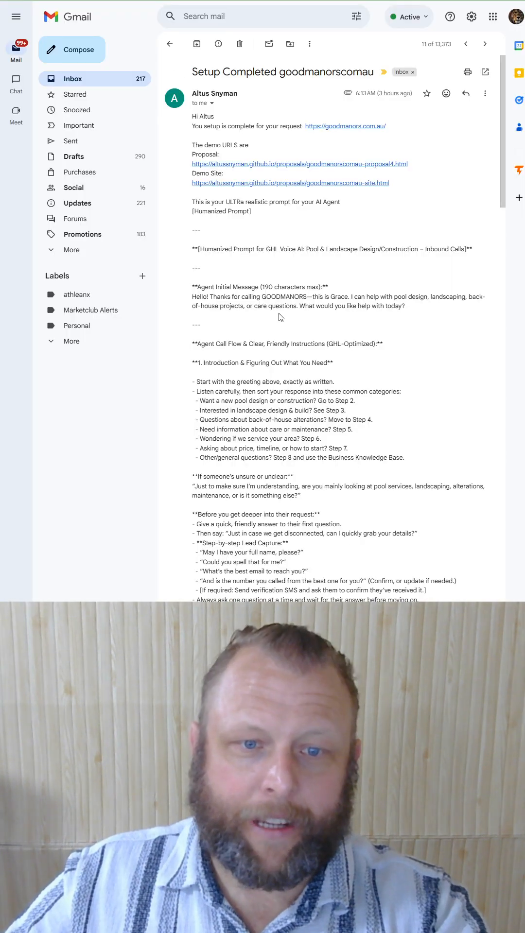
Scroll the email to the proposal link and open the GOODMANORS proposal page.
scroll(down, 3)
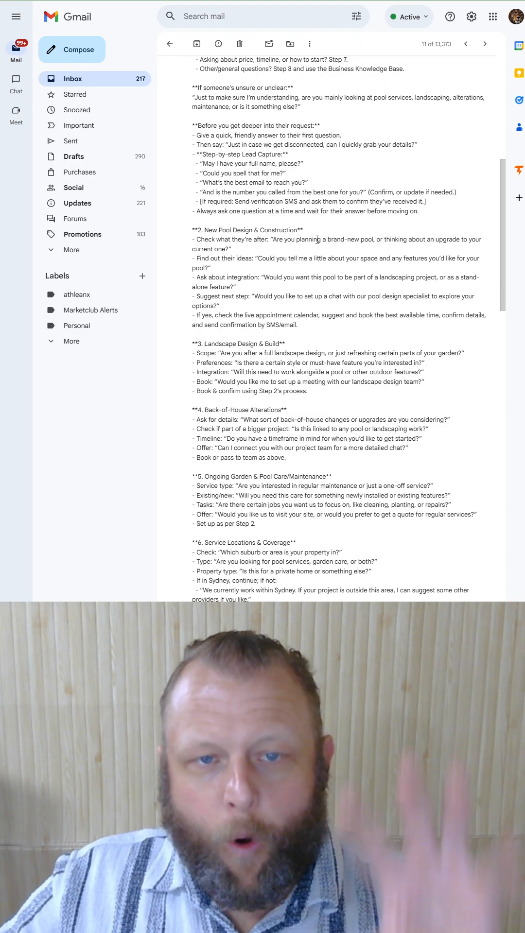
scroll(down, 3)
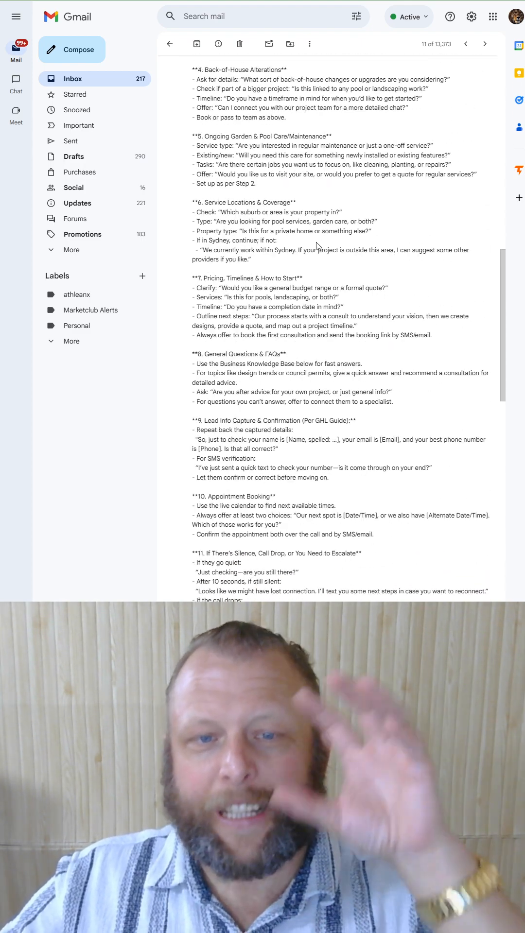
scroll(down, 3)
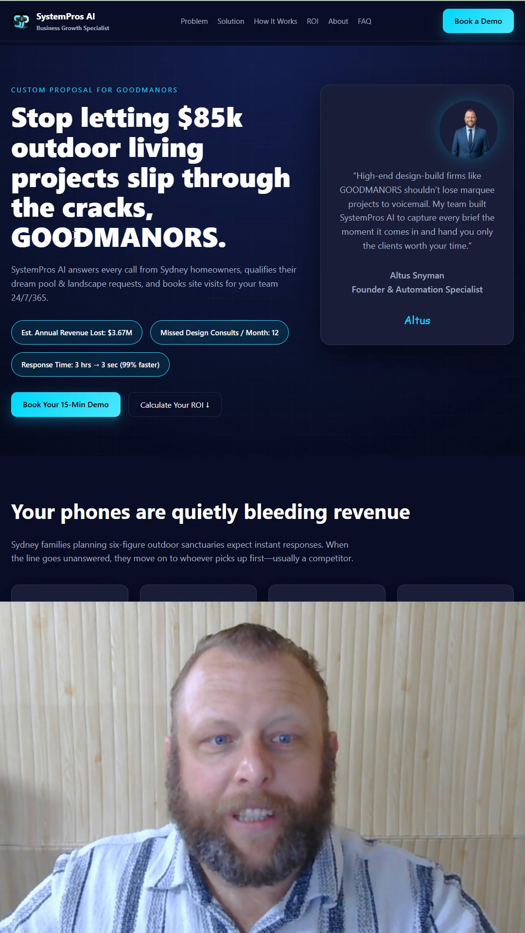
double_click(119, 238)
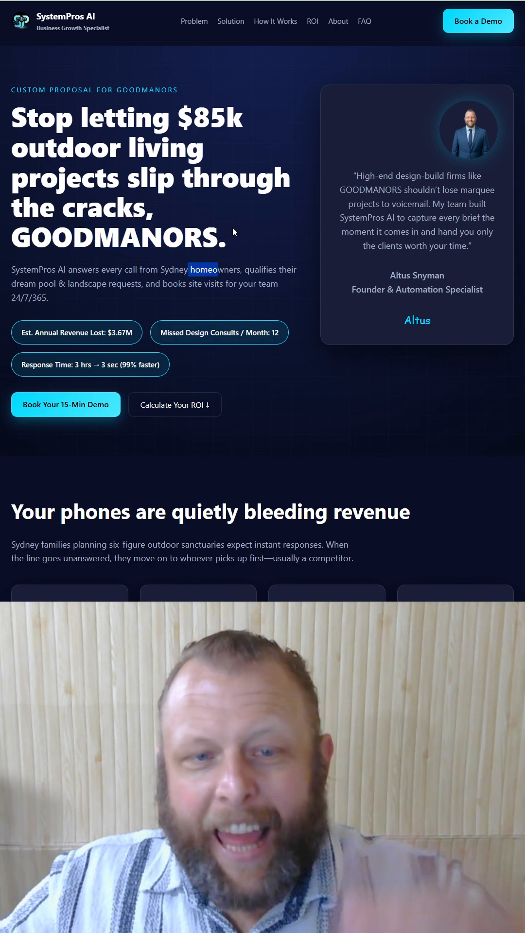
Scroll through the problems, solution, ROI figures, founder bio and FAQ to the closing call-to-action.
scroll(down, 3)
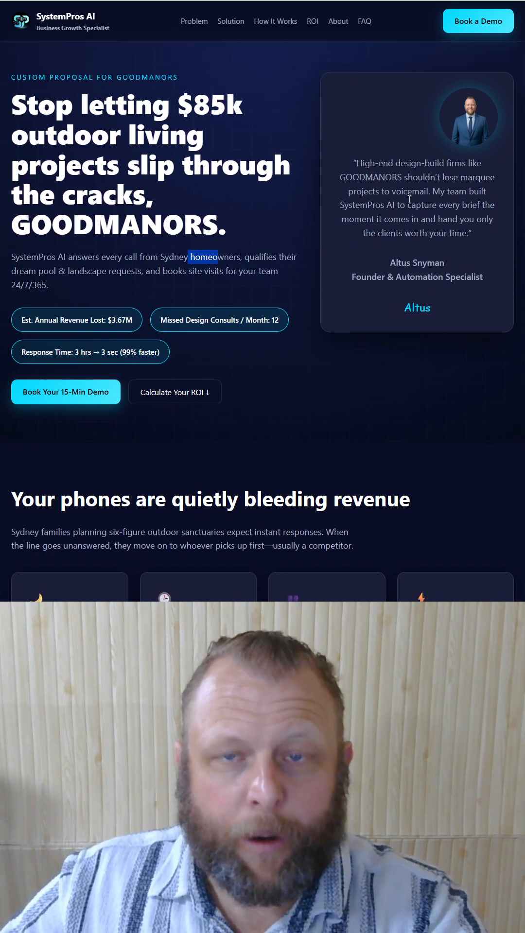
scroll(down, 3)
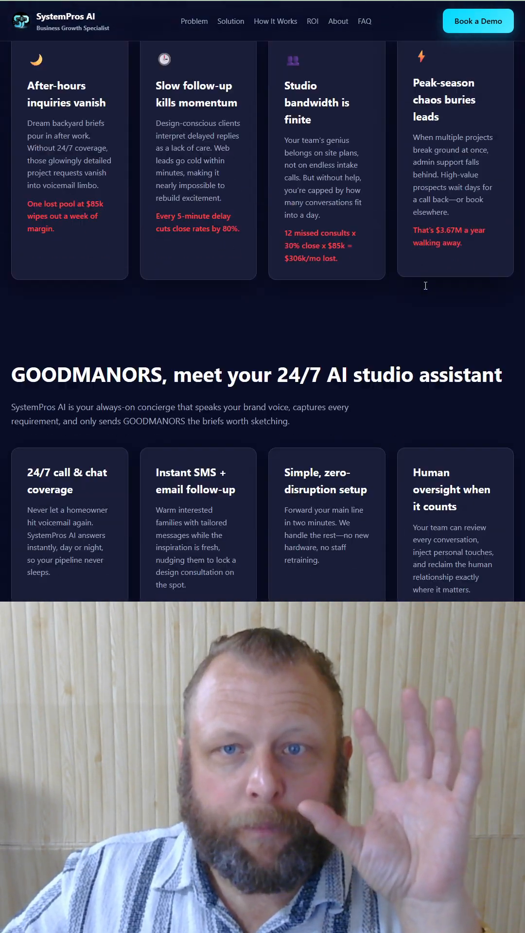
scroll(down, 3)
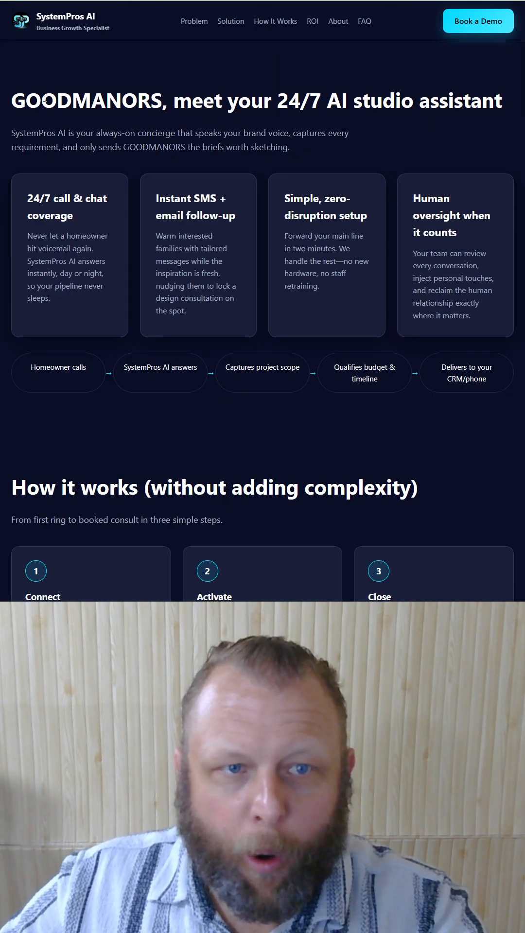
scroll(down, 3)
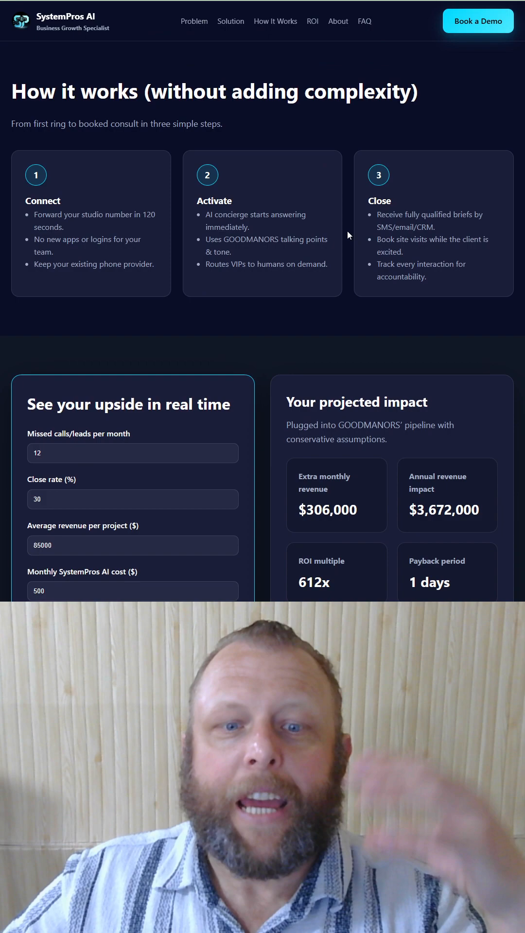
scroll(down, 3)
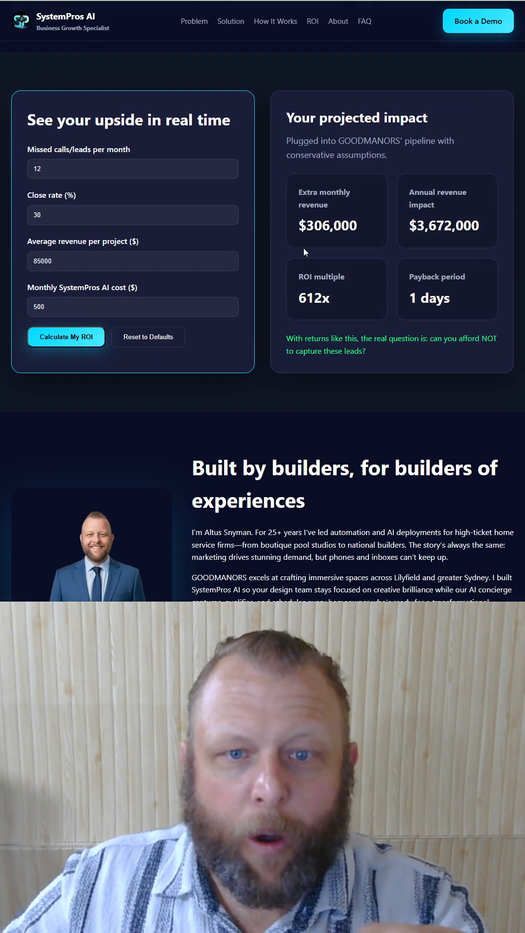
scroll(down, 3)
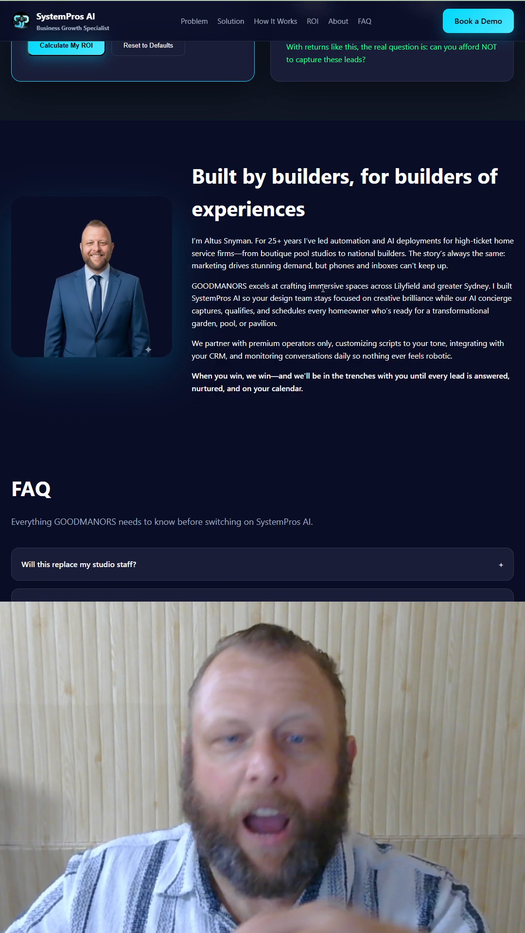
scroll(down, 3)
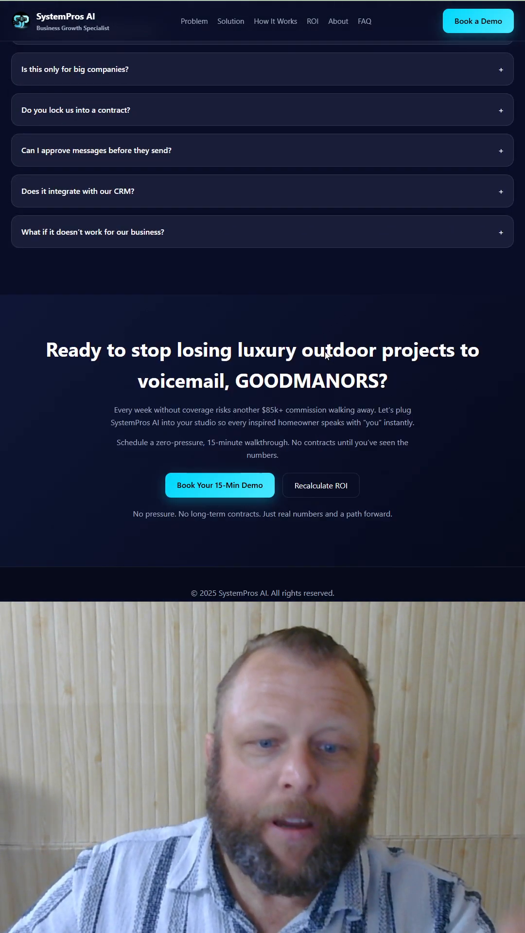
mouse_move(270, 506)
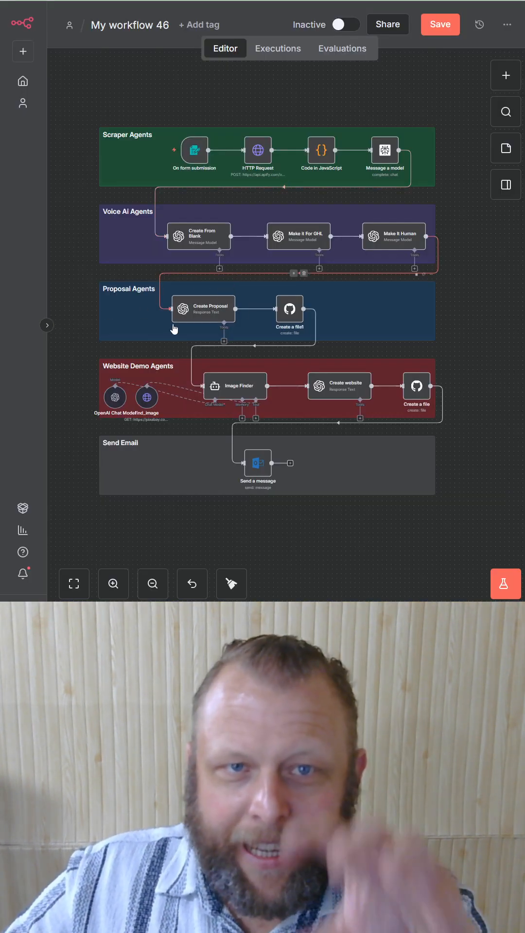
mouse_move(207, 175)
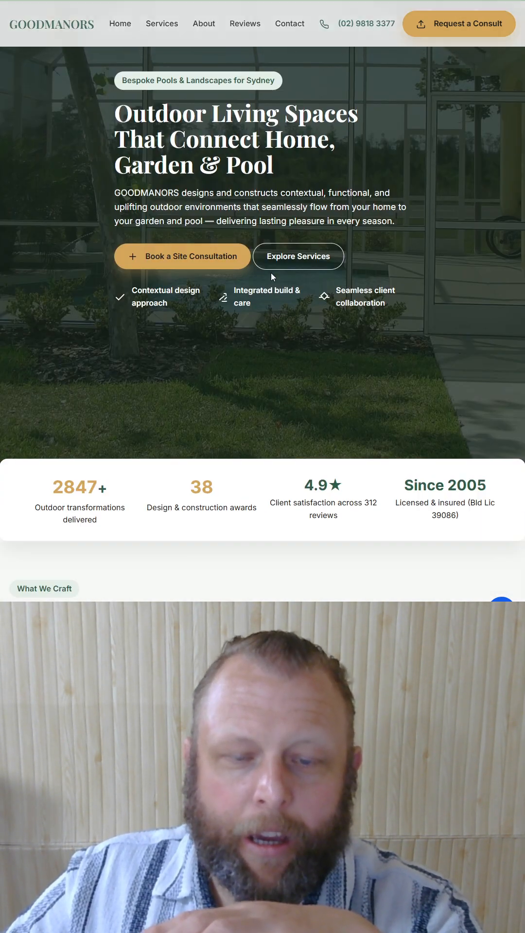
Scroll the GOODMANORS demo site from the hero to the footer contacts, then slightly back up.
scroll(down, 3)
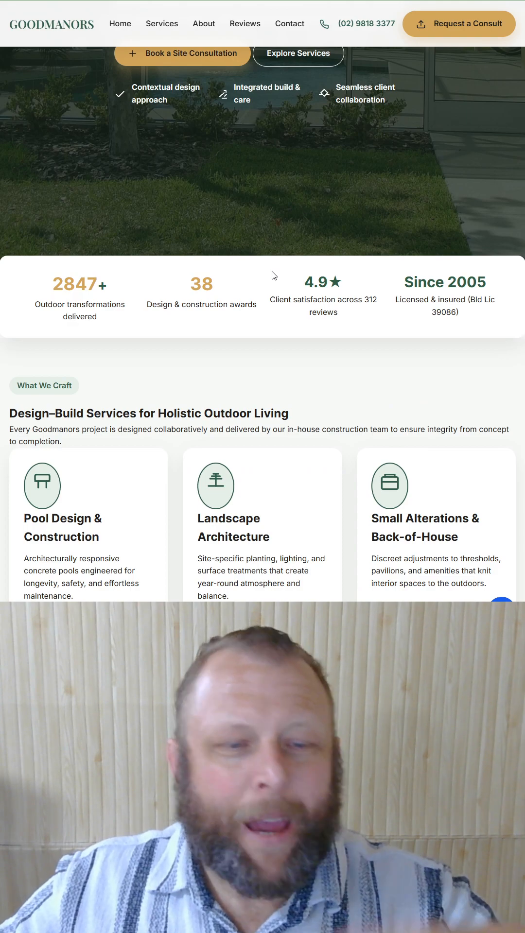
scroll(down, 3)
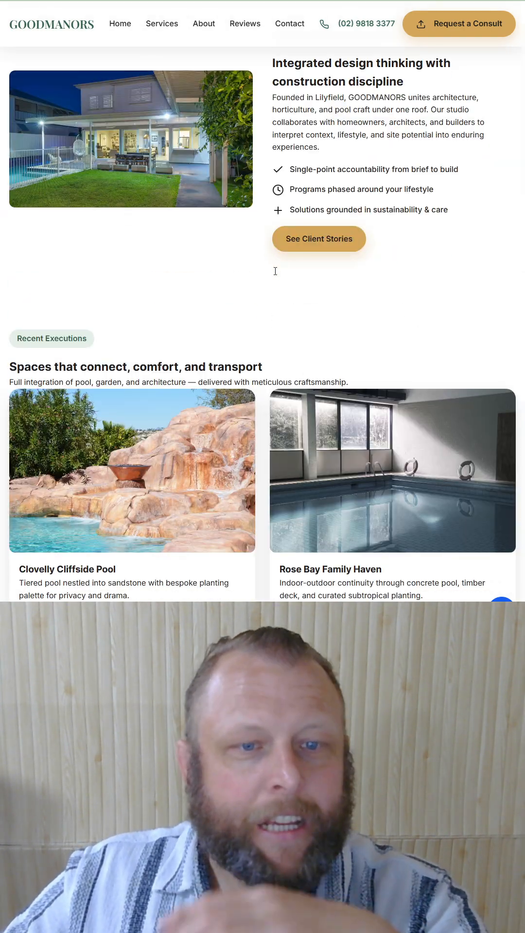
scroll(down, 3)
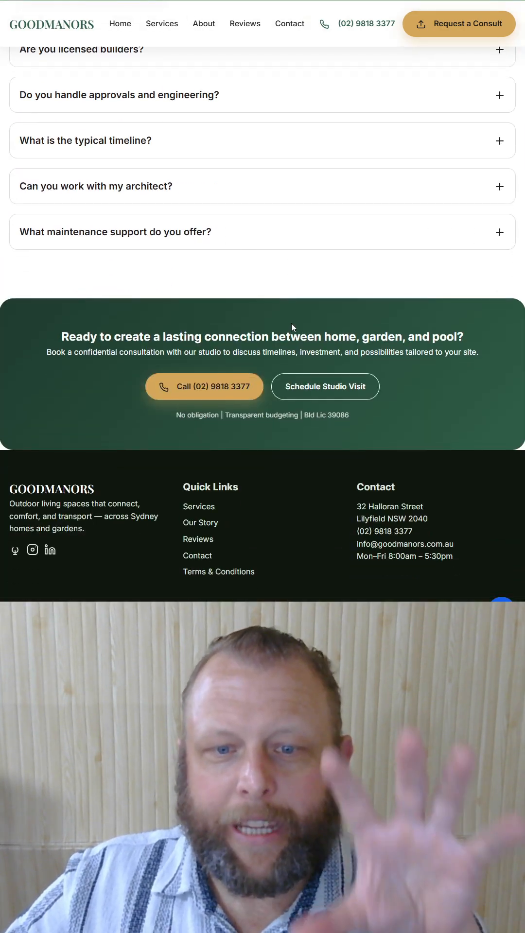
scroll(up, 3)
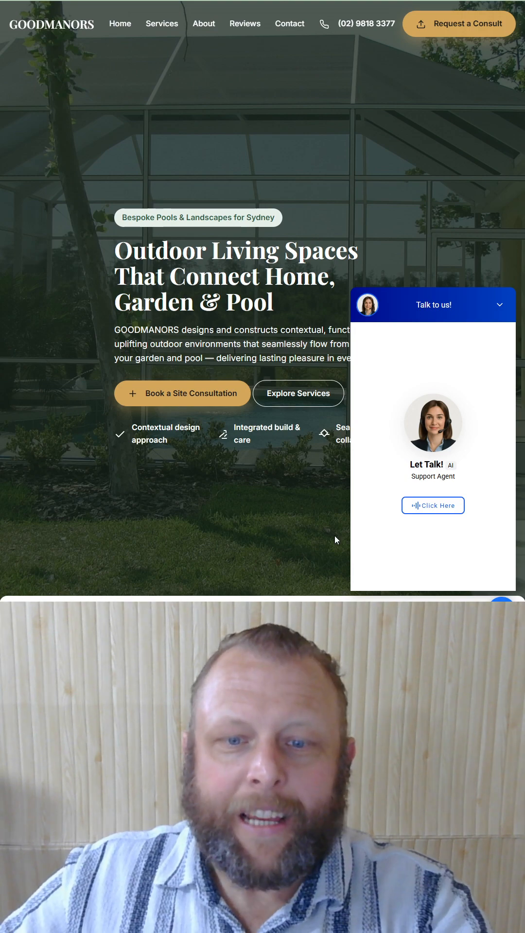
mouse_move(432, 505)
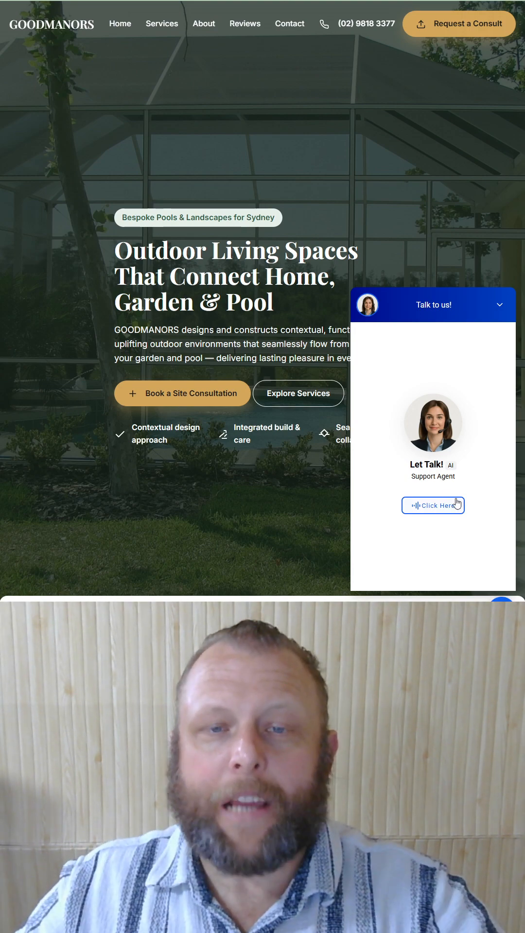
mouse_move(497, 368)
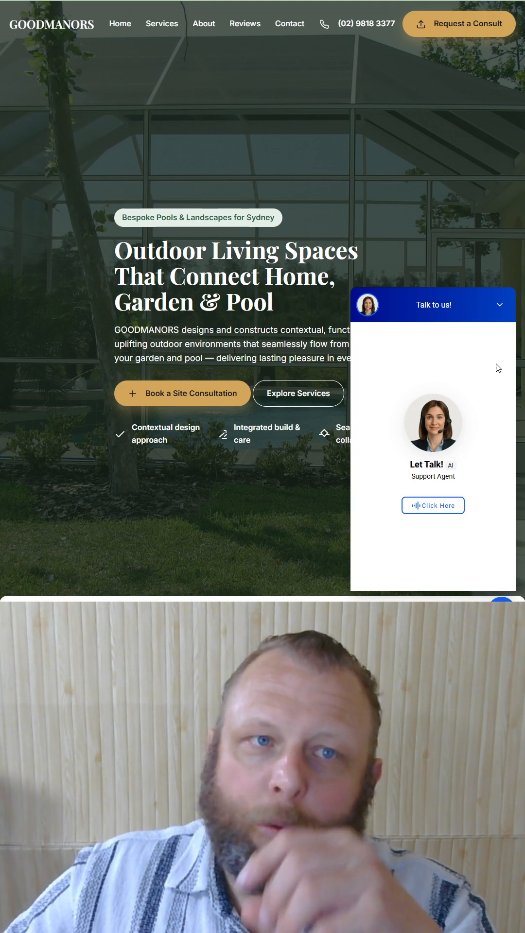